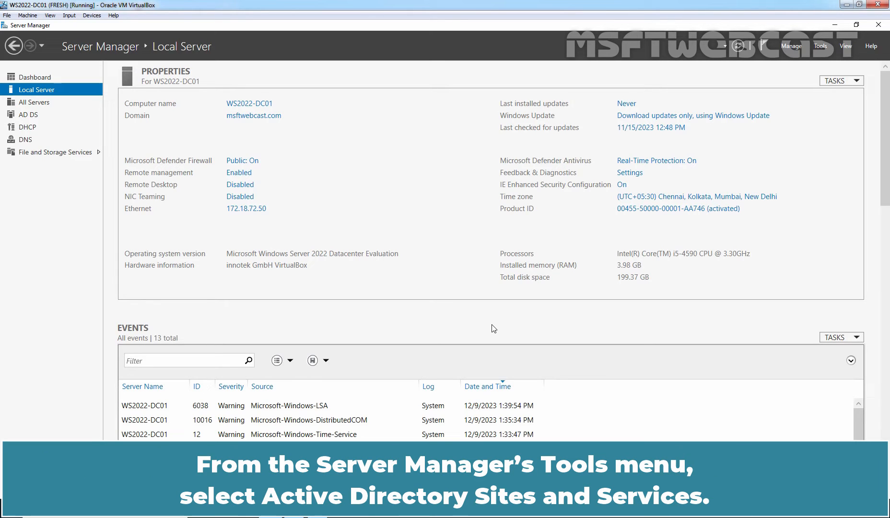
mouse_move(820, 47)
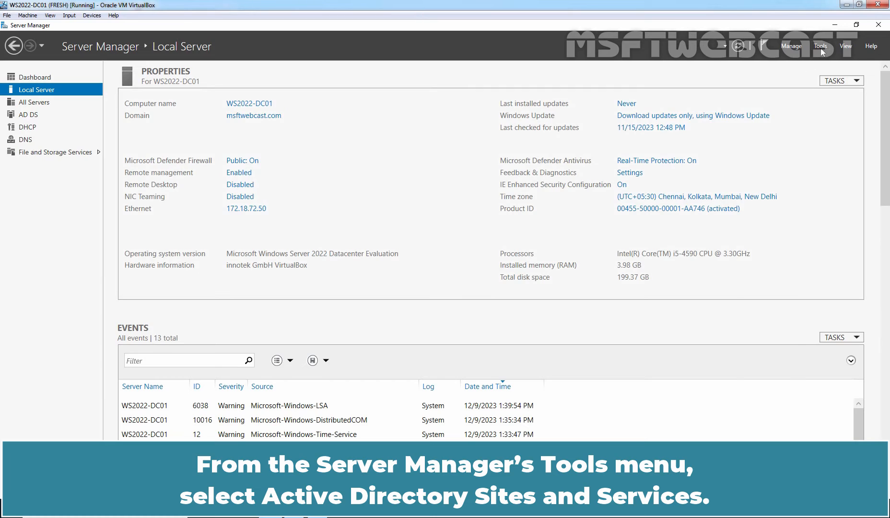
mouse_move(795, 97)
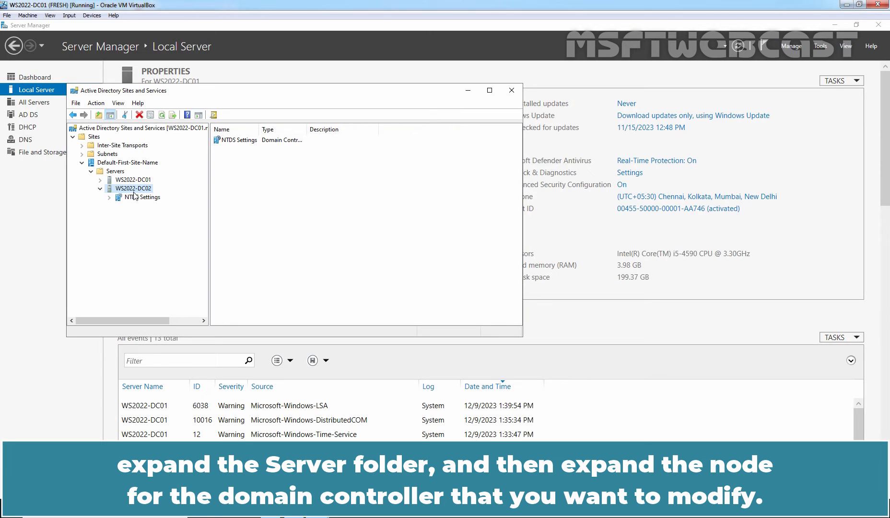
Step: Select WS2022-DC02's NTDS Settings under Default-First-Site-Name and bring up its context menu
left_click(144, 197)
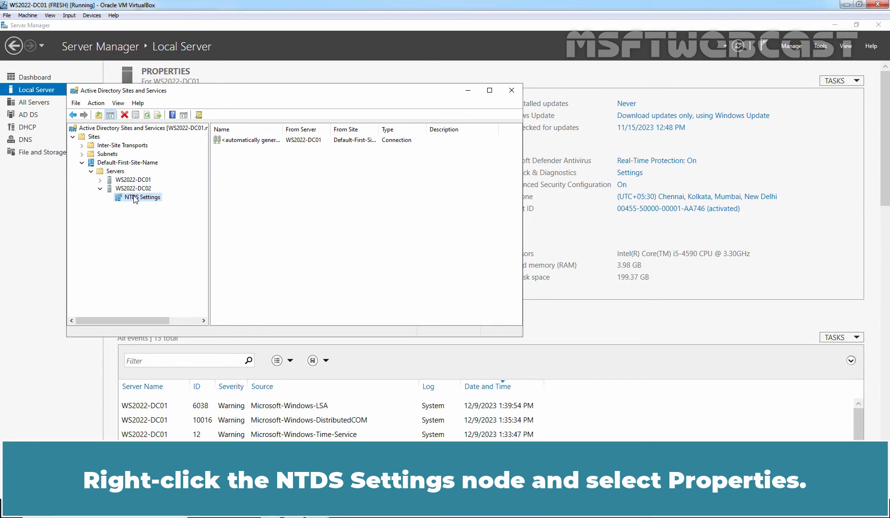
right_click(141, 197)
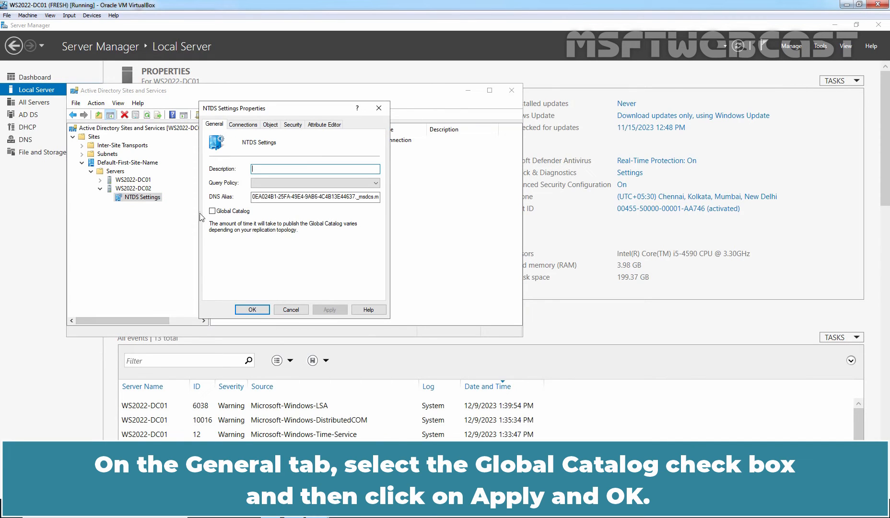
Step: Tick Global Catalog on the NTDS Settings General tab and confirm with Apply and OK
left_click(212, 211)
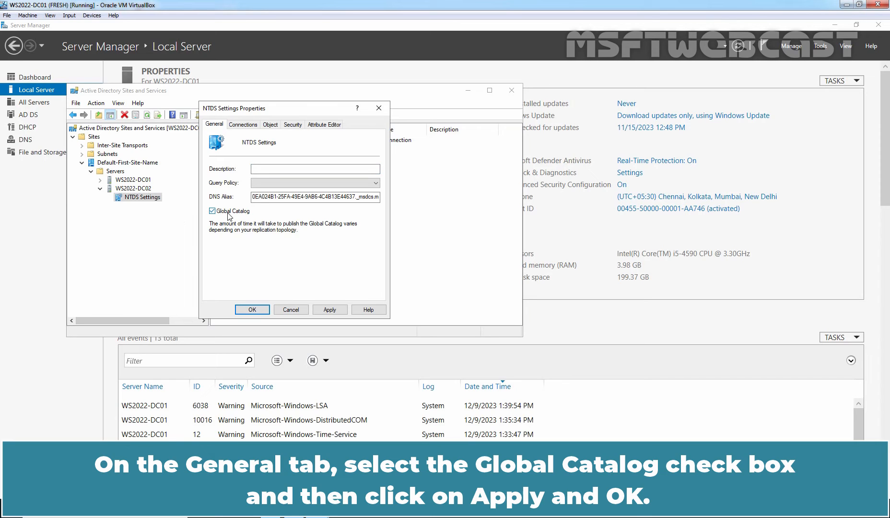
left_click(329, 310)
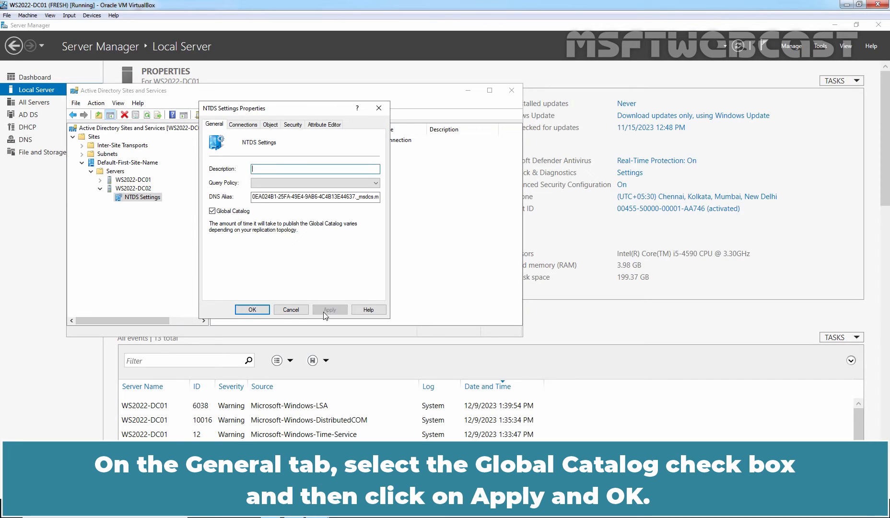
left_click(251, 309)
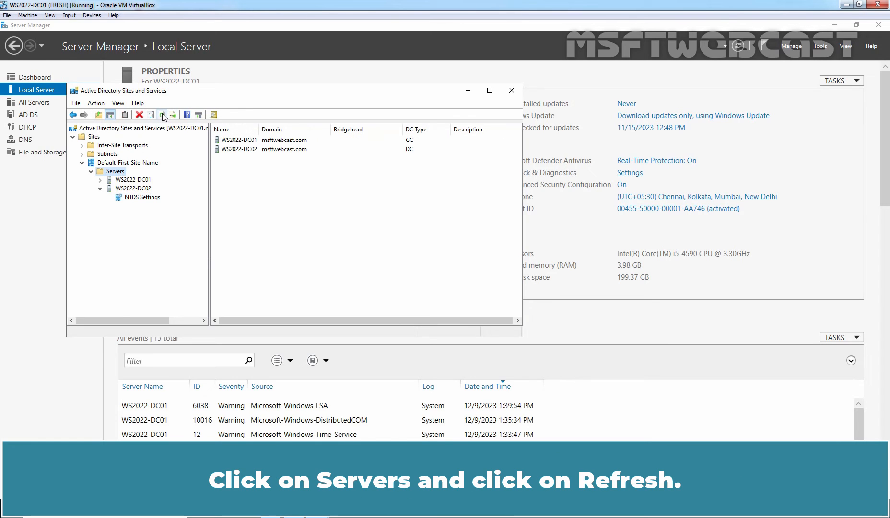
Step: Refresh the Servers list so WS2022-DC01 and WS2022-DC02 both show DC Type GC
left_click(162, 115)
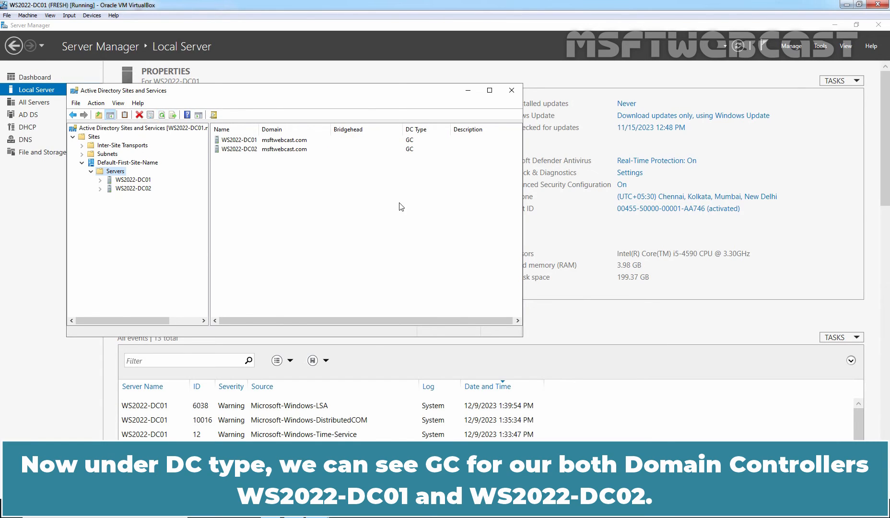
mouse_move(416, 144)
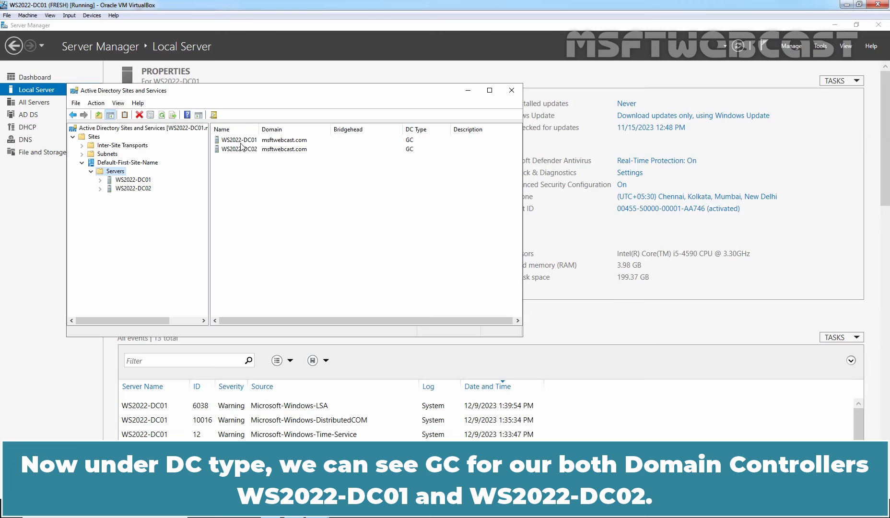
mouse_move(233, 157)
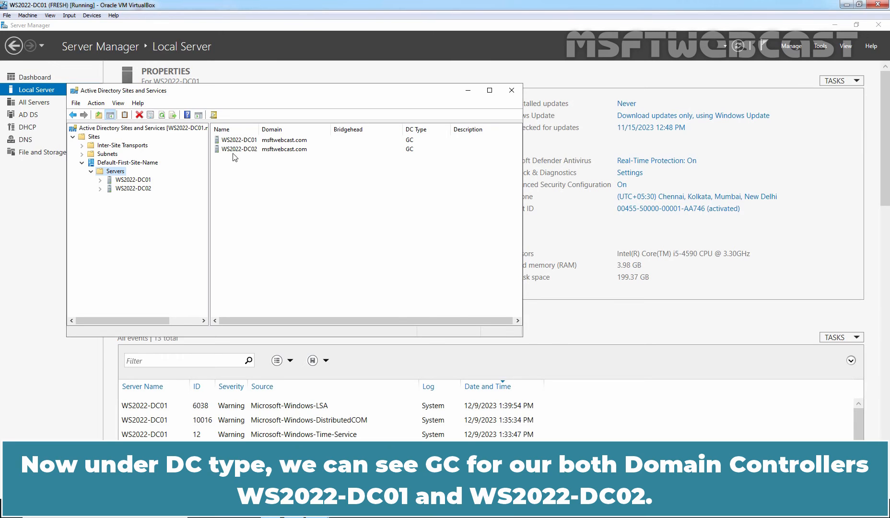
mouse_move(254, 163)
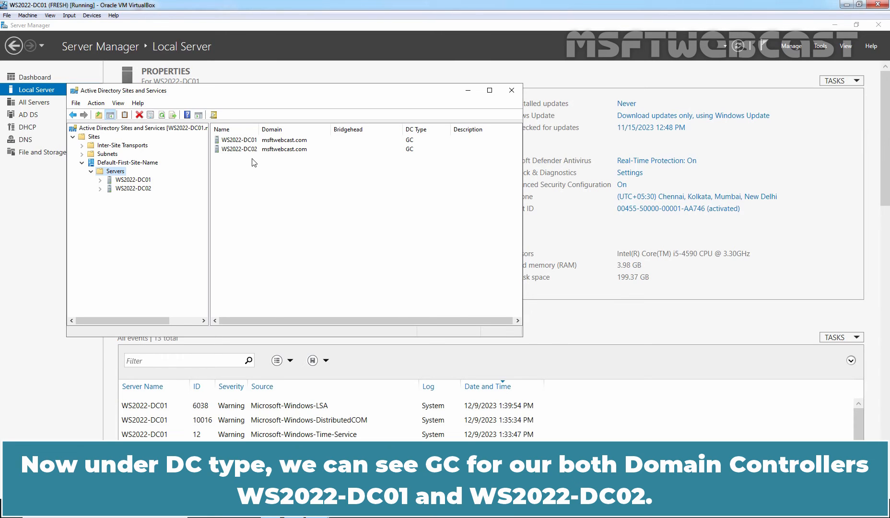